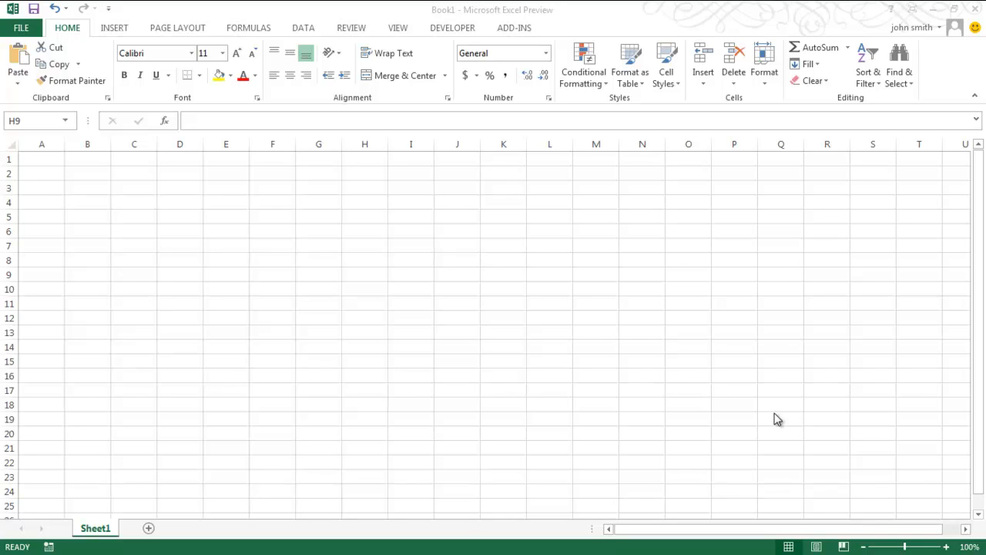
- Switch the ribbon to the Insert tab to reach shape and picture commands
click(114, 27)
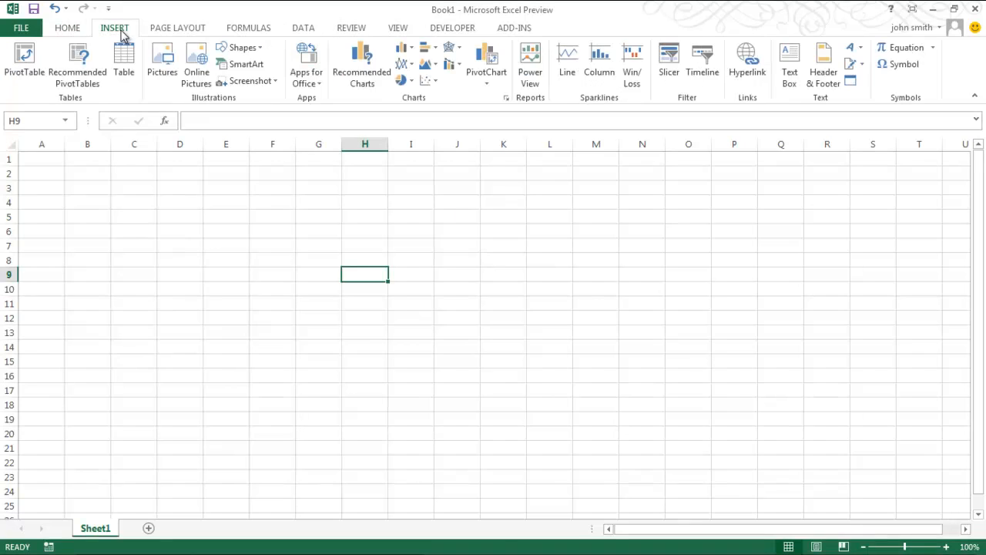
- Draw an oval from the Shapes gallery and resize it with its corner handles
click(241, 47)
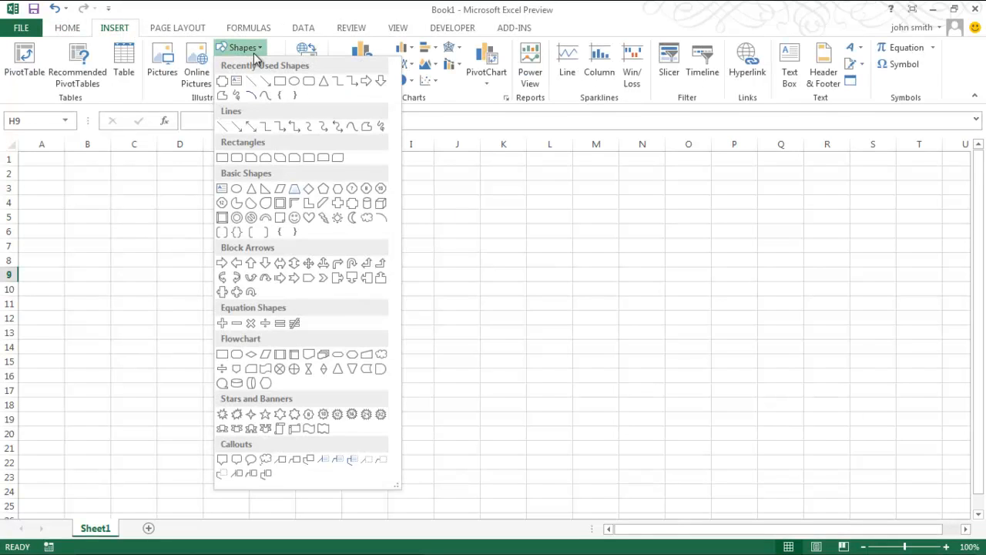
mouse_move(294, 81)
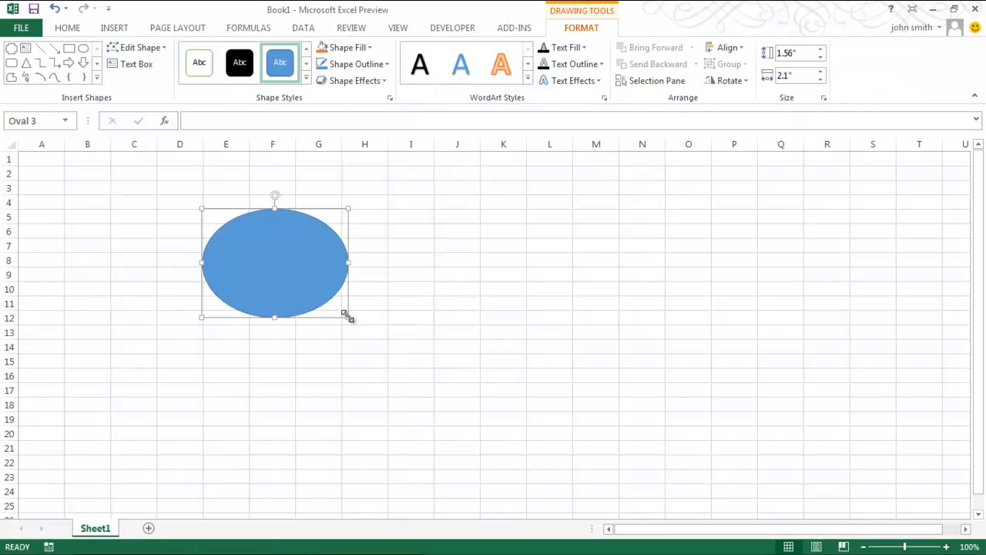
drag(349, 316, 254, 471)
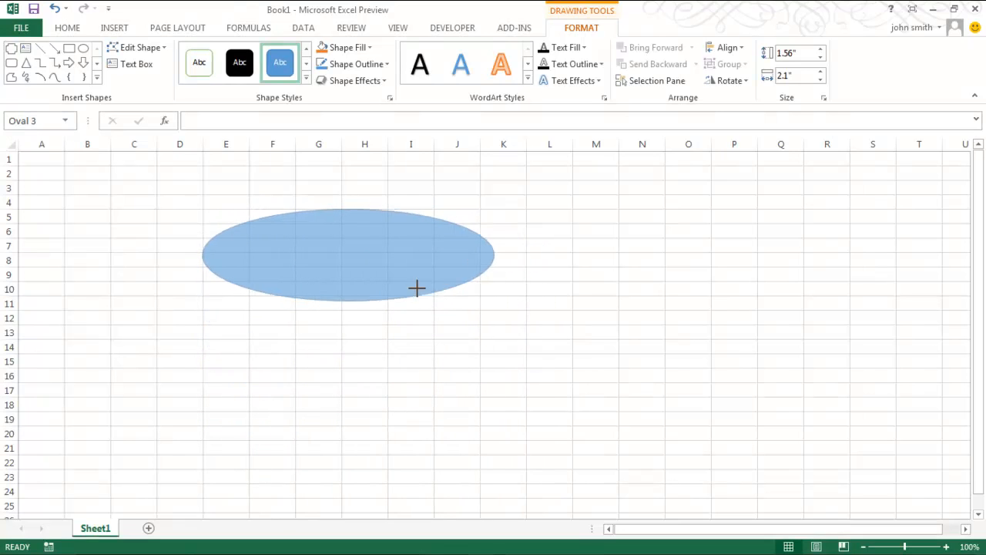
drag(416, 289, 661, 492)
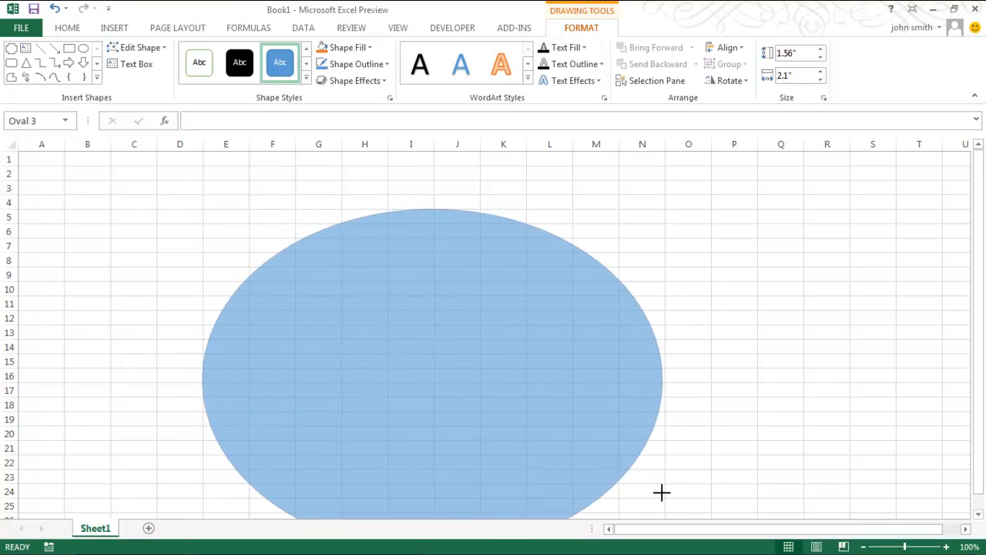
drag(661, 493, 324, 281)
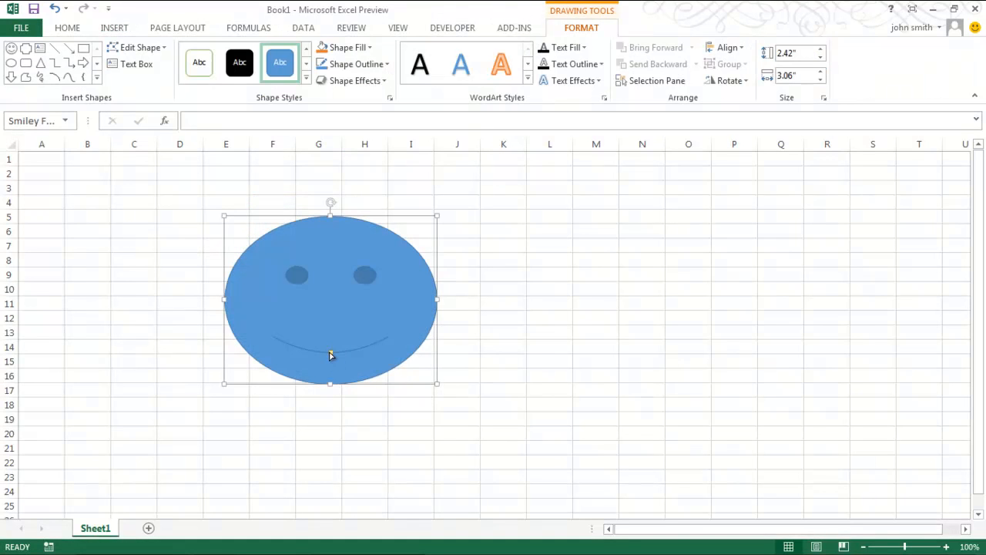
- Flatten the smiley face's mouth curve and enlarge the face with a corner handle
drag(331, 355, 331, 333)
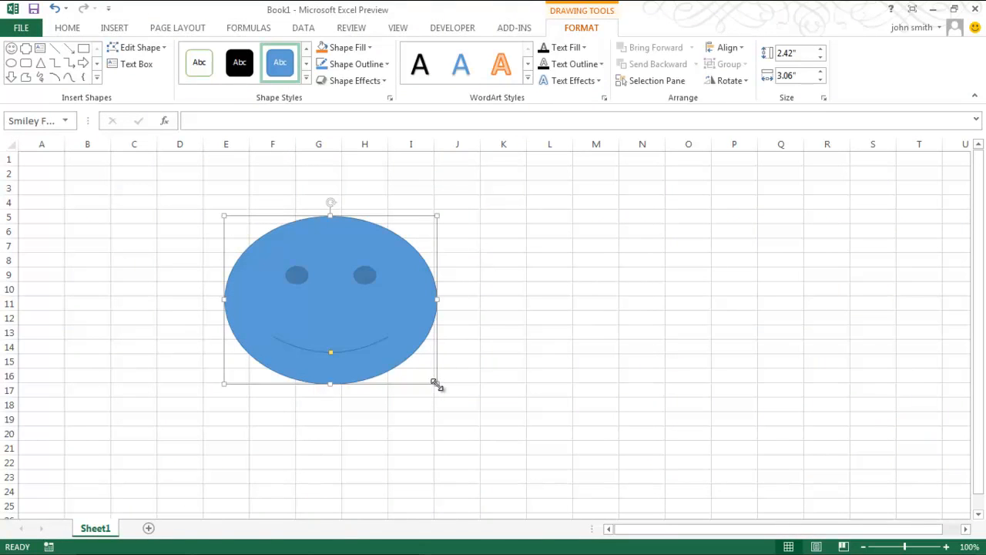
drag(437, 383, 642, 463)
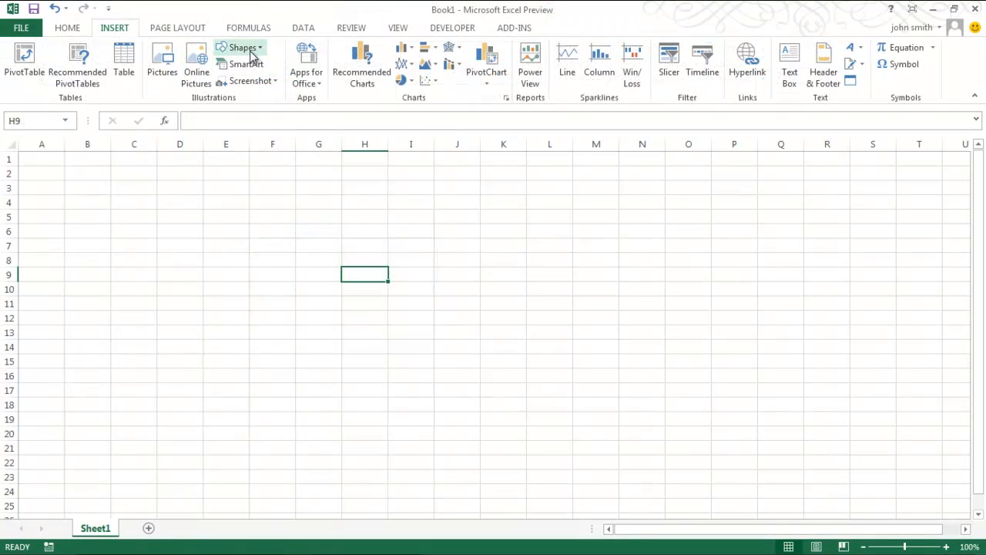
- Draw multiple rectangles in Lock Drawing Mode, including one spanning columns I to K
click(242, 47)
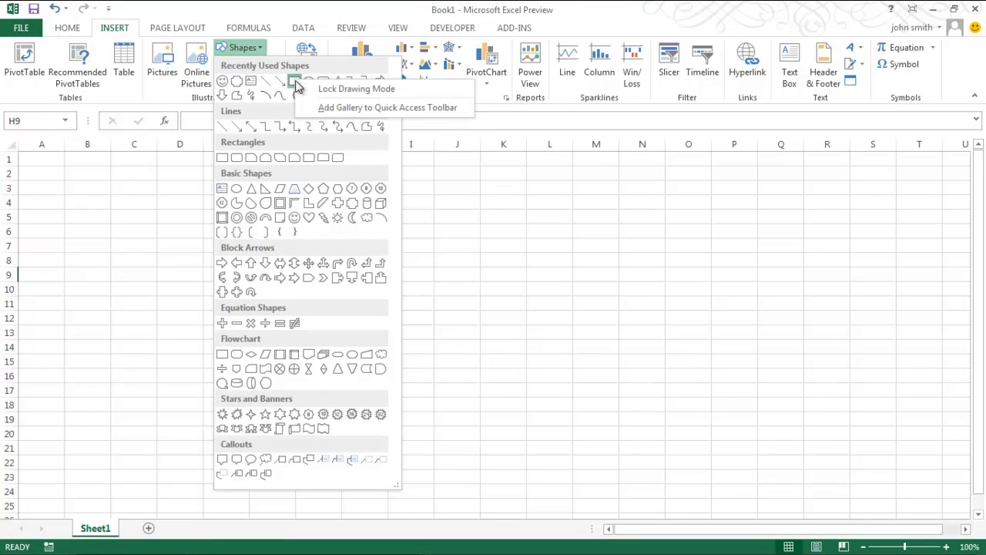
mouse_move(356, 89)
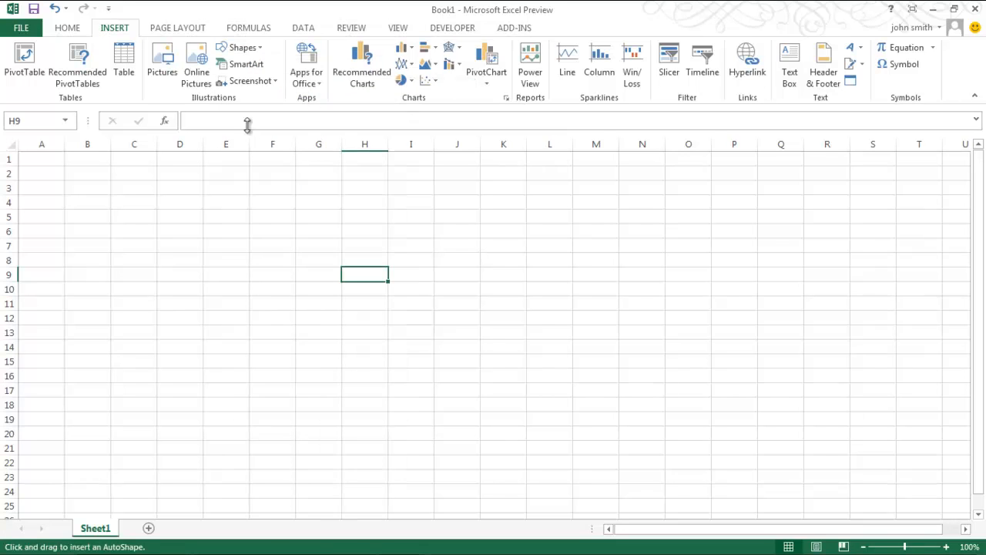
drag(391, 292, 496, 358)
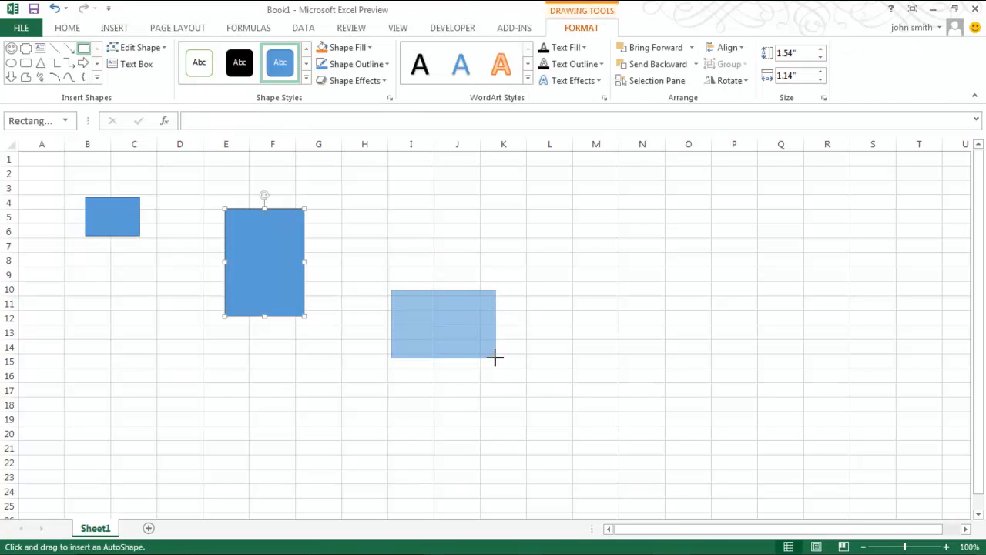